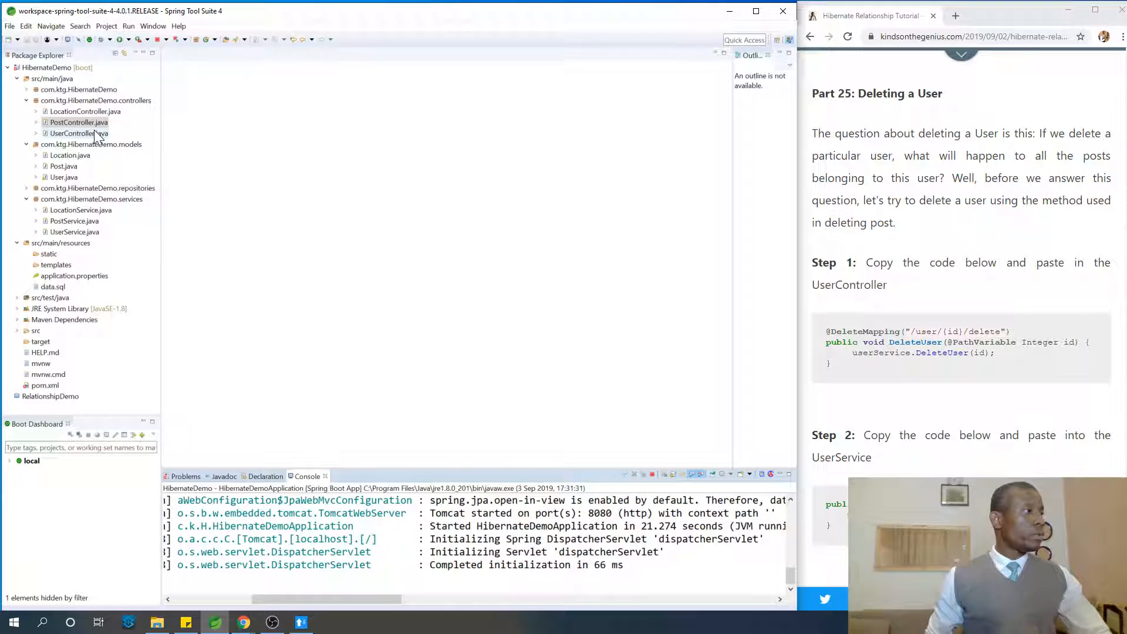
double_click(79, 133)
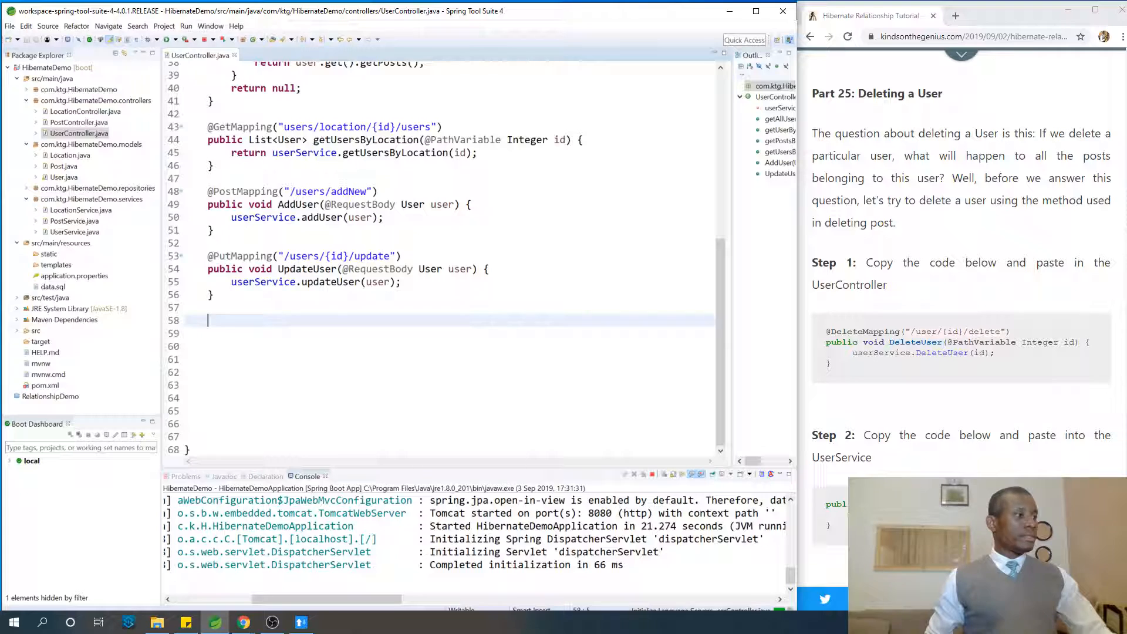
text(@D)
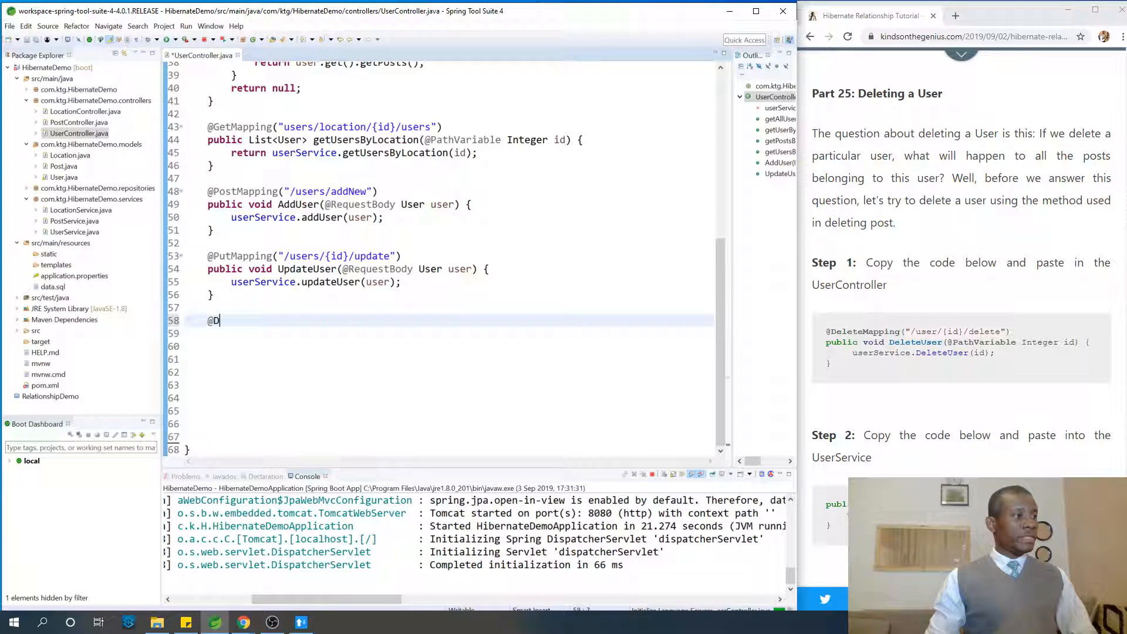
text(elet)
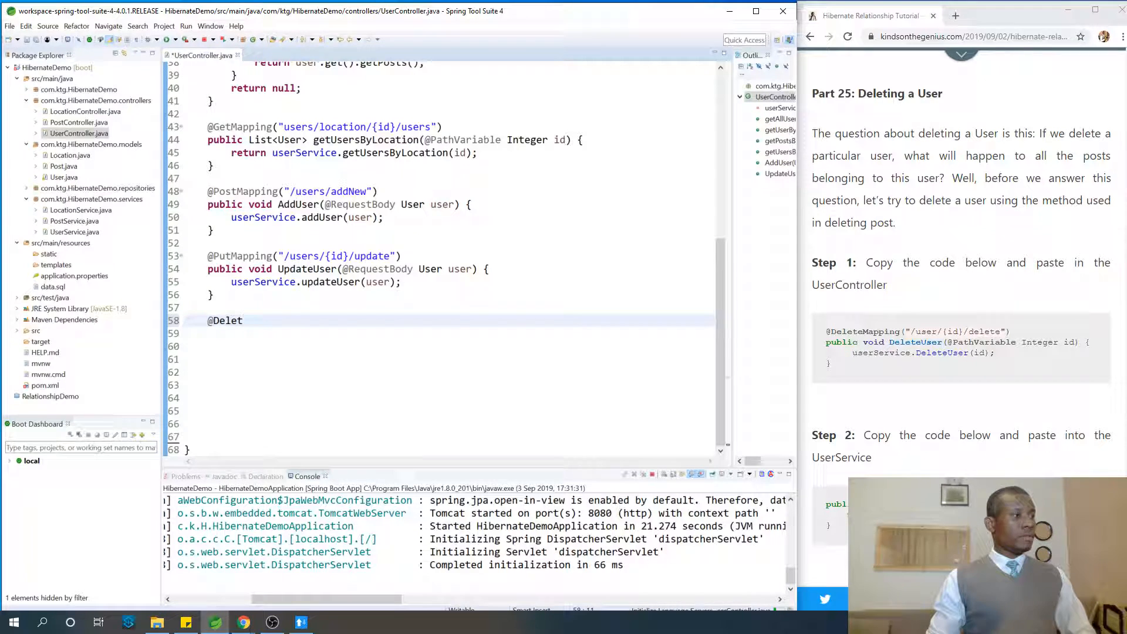
text(Mapping)
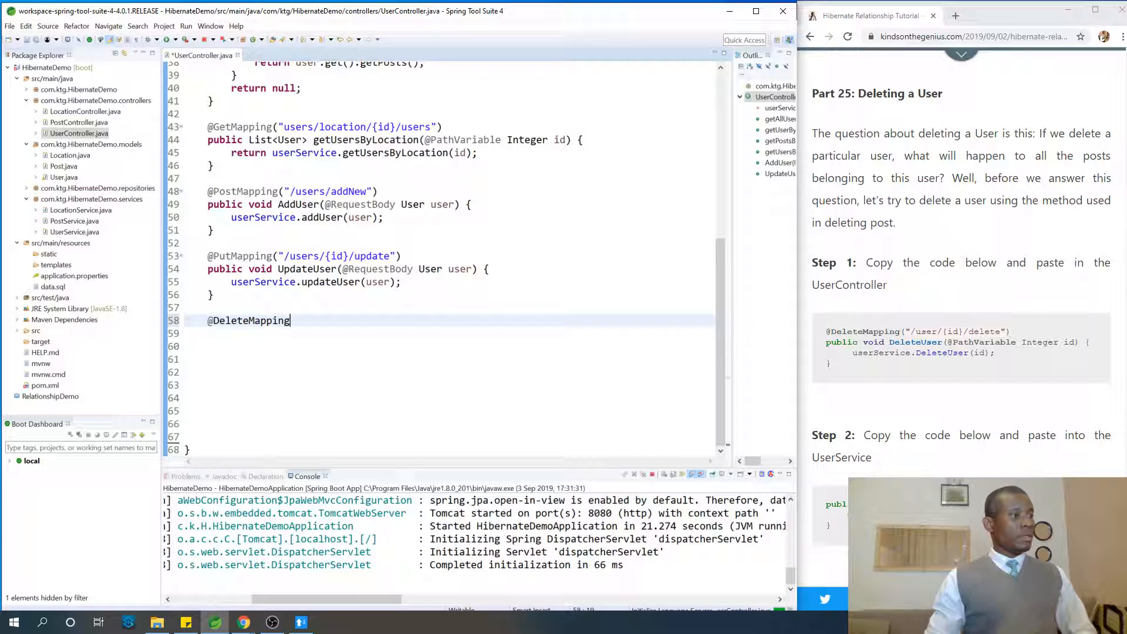
text(("/"))
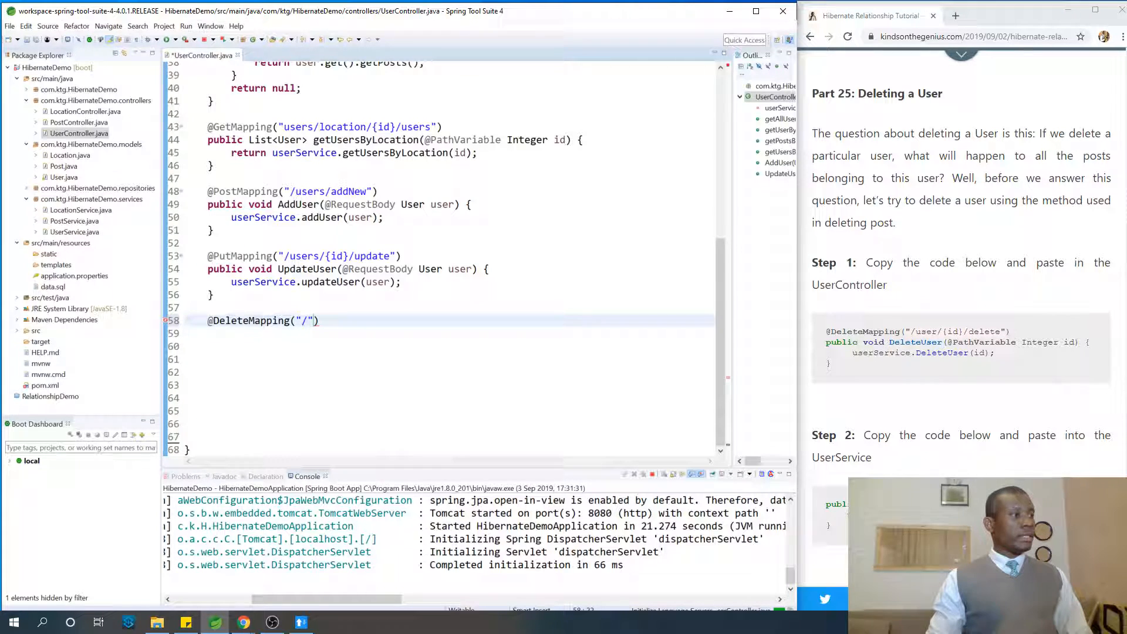
text(user/)
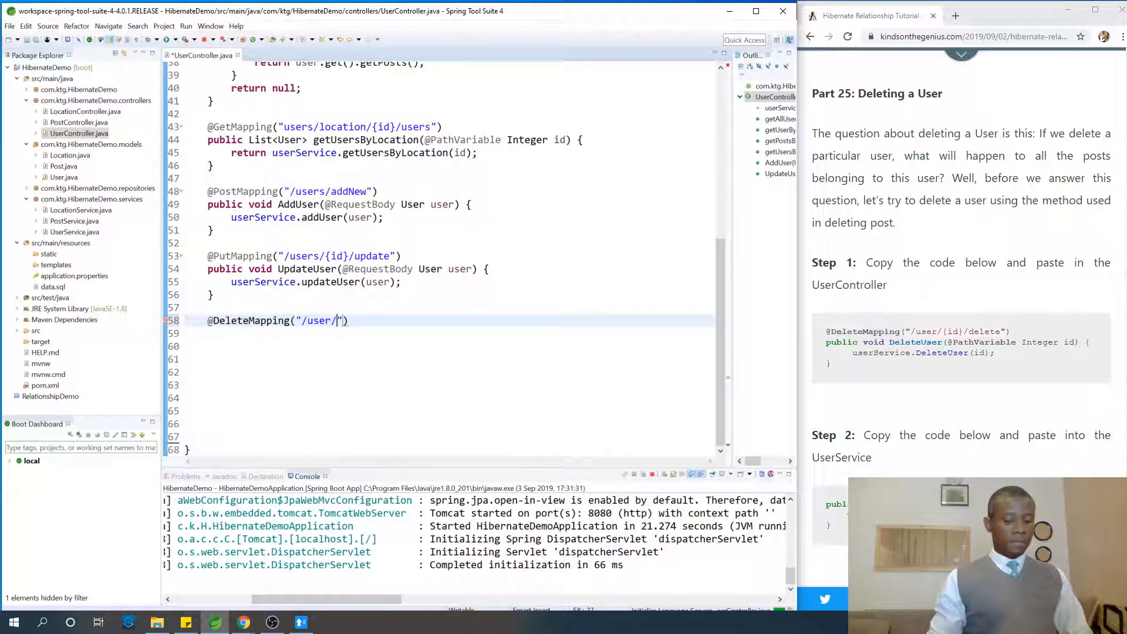
text({id})
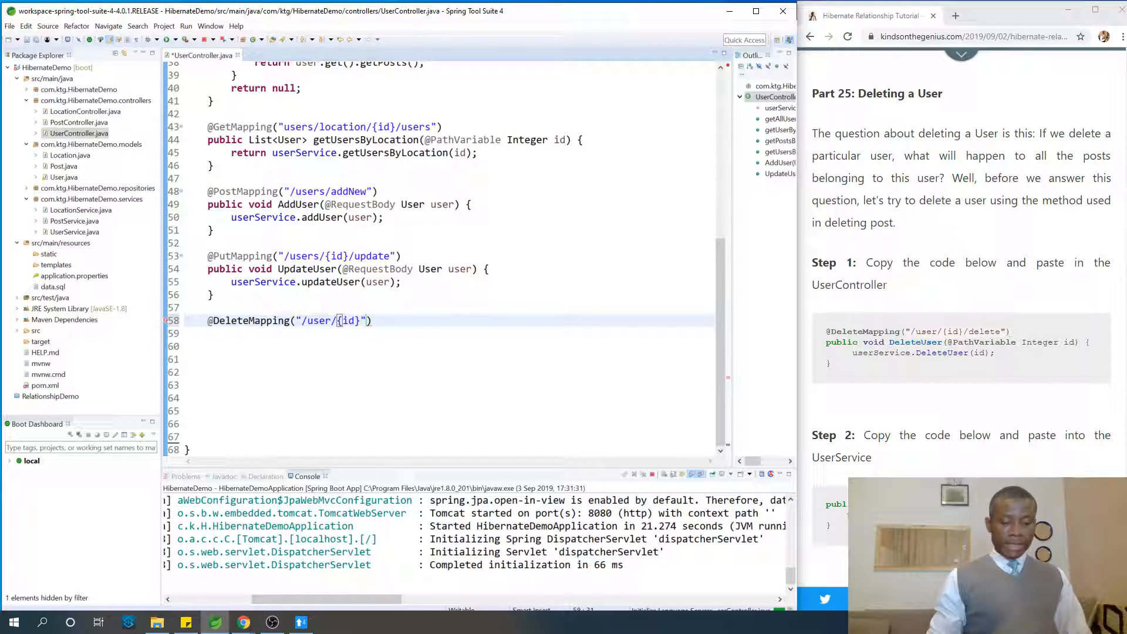
text(/dele)
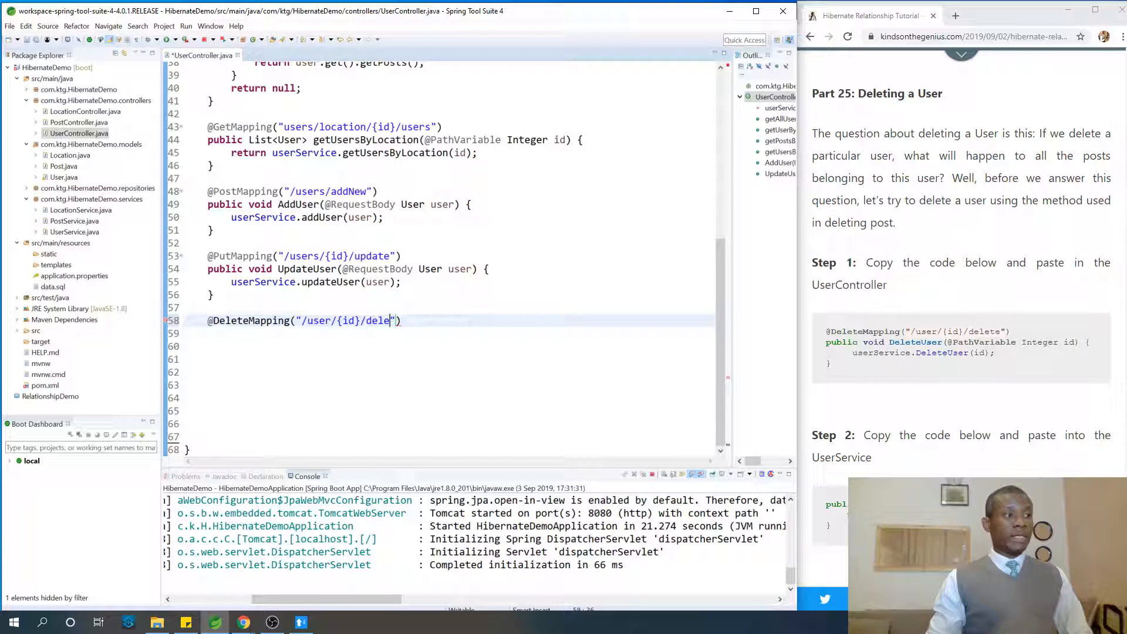
text(te)
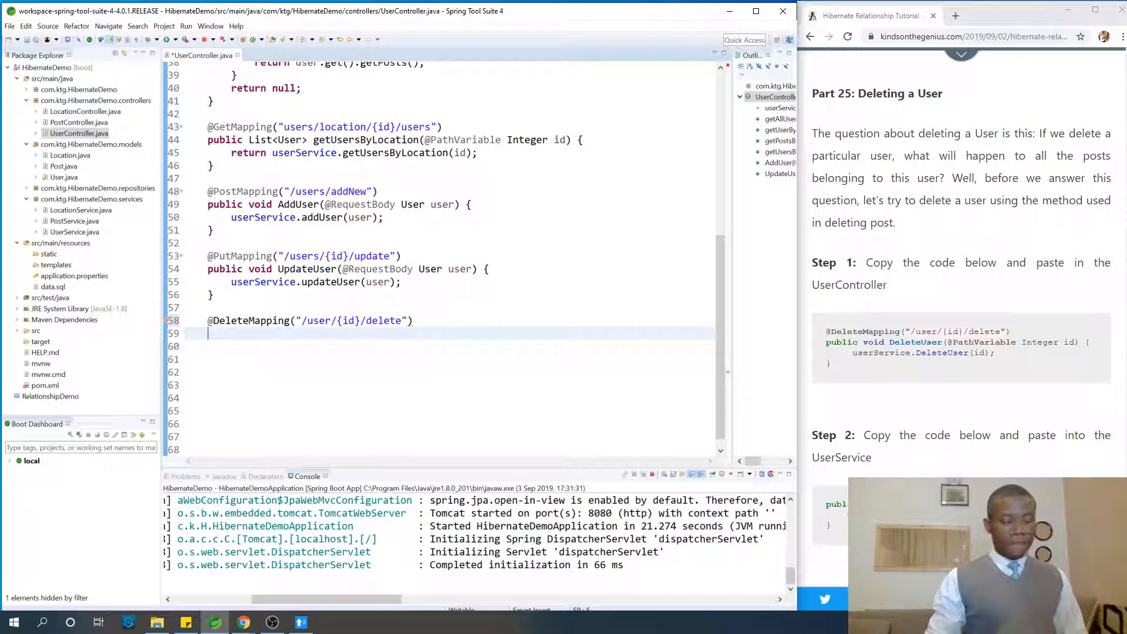
text(public void)
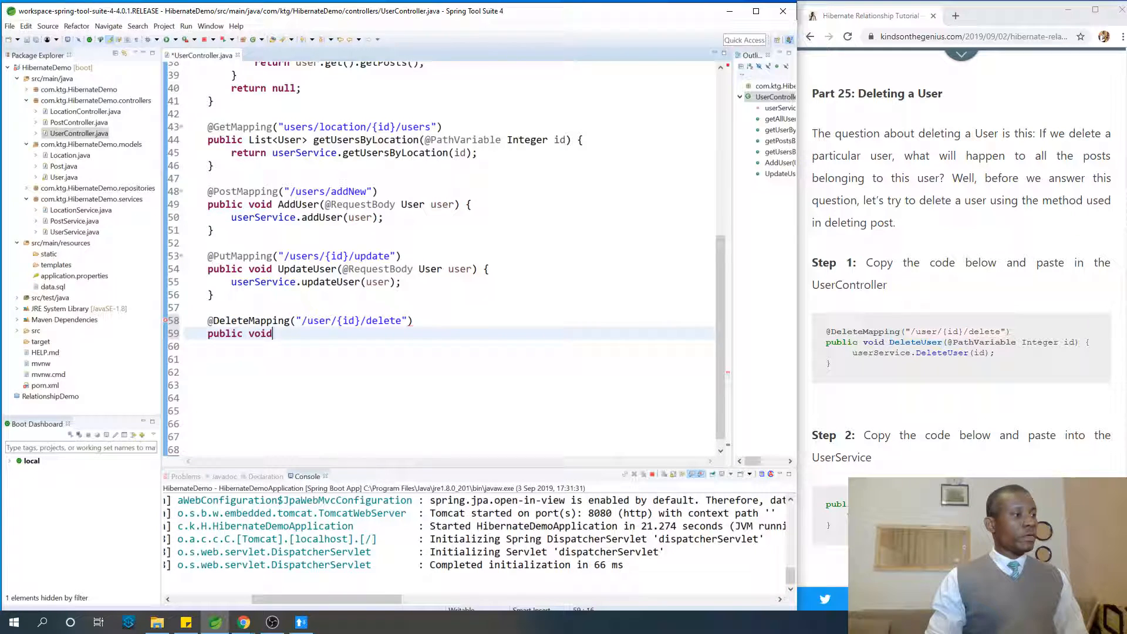
text(De)
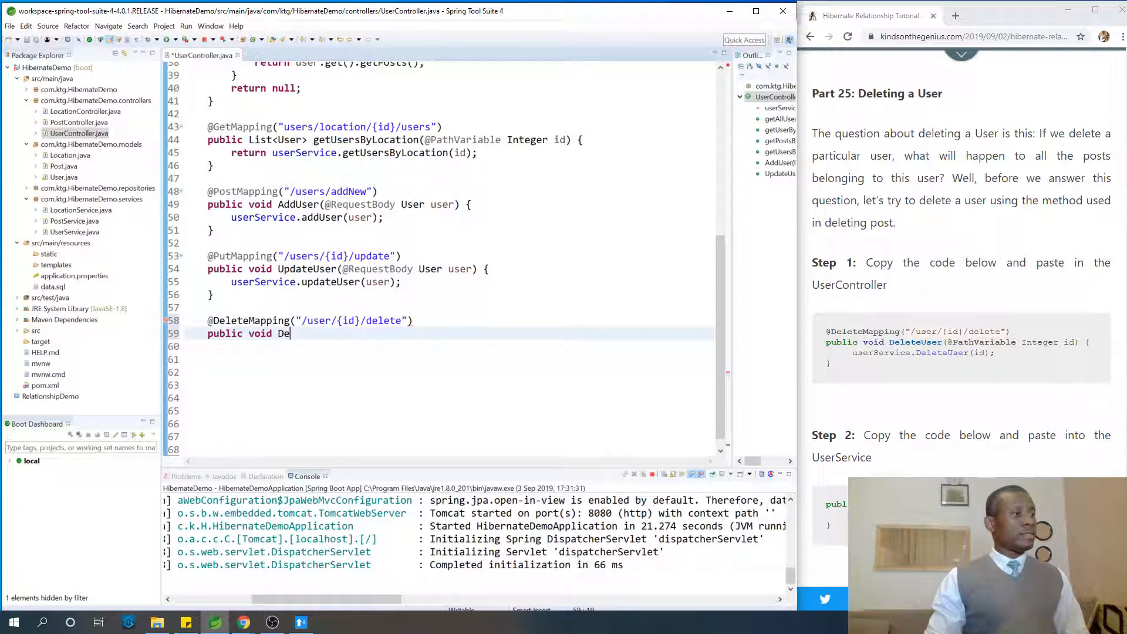
text(leteUser())
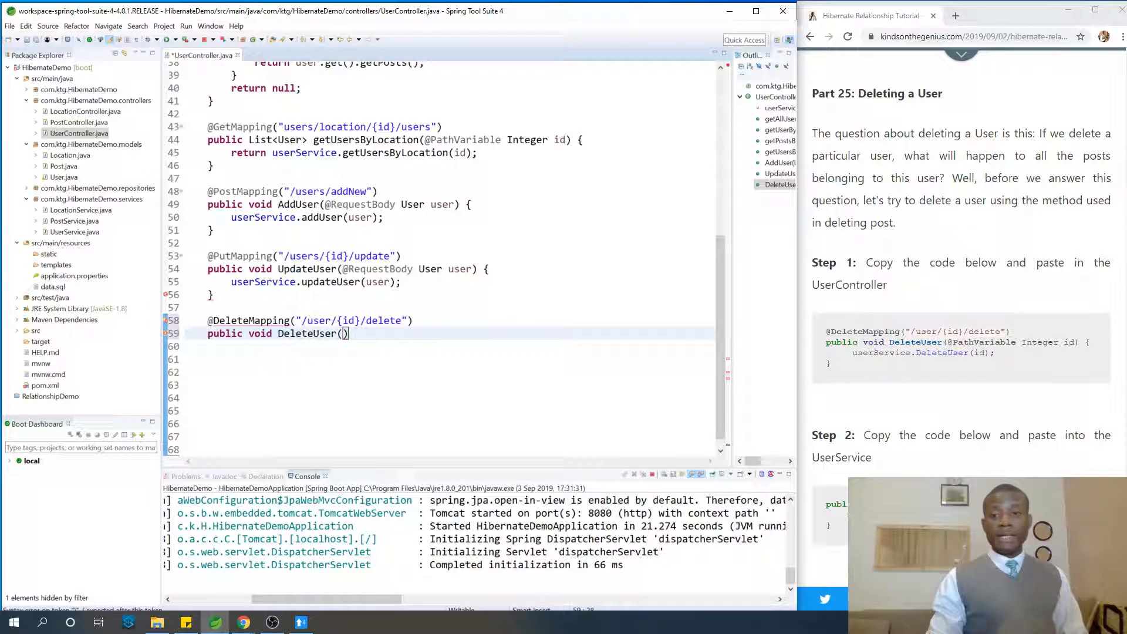
text(@p)
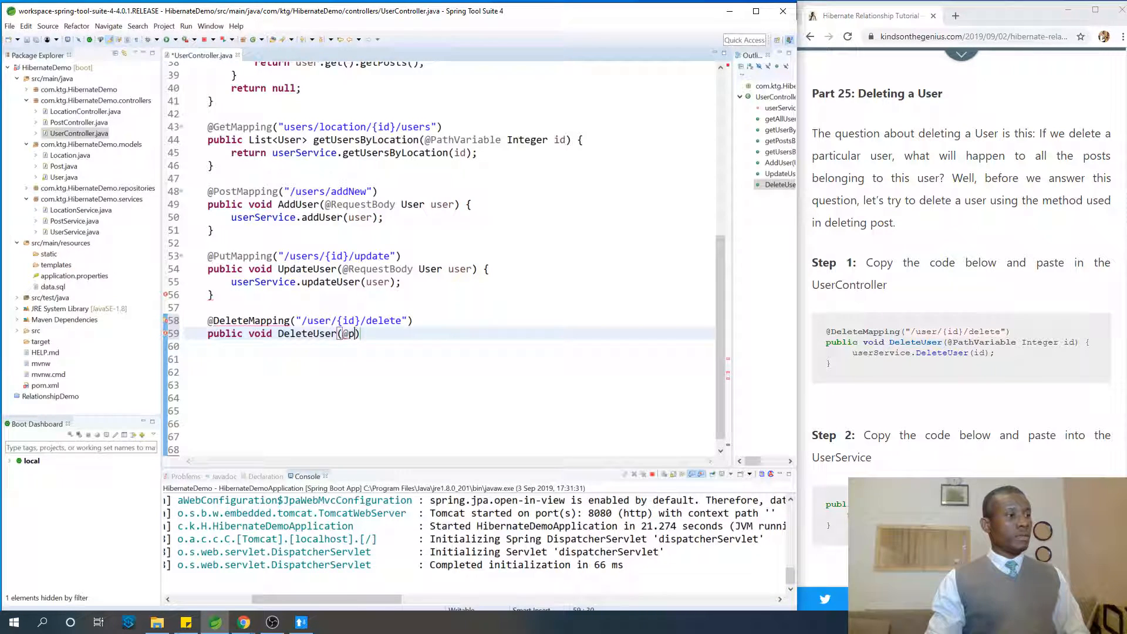
text(ath)
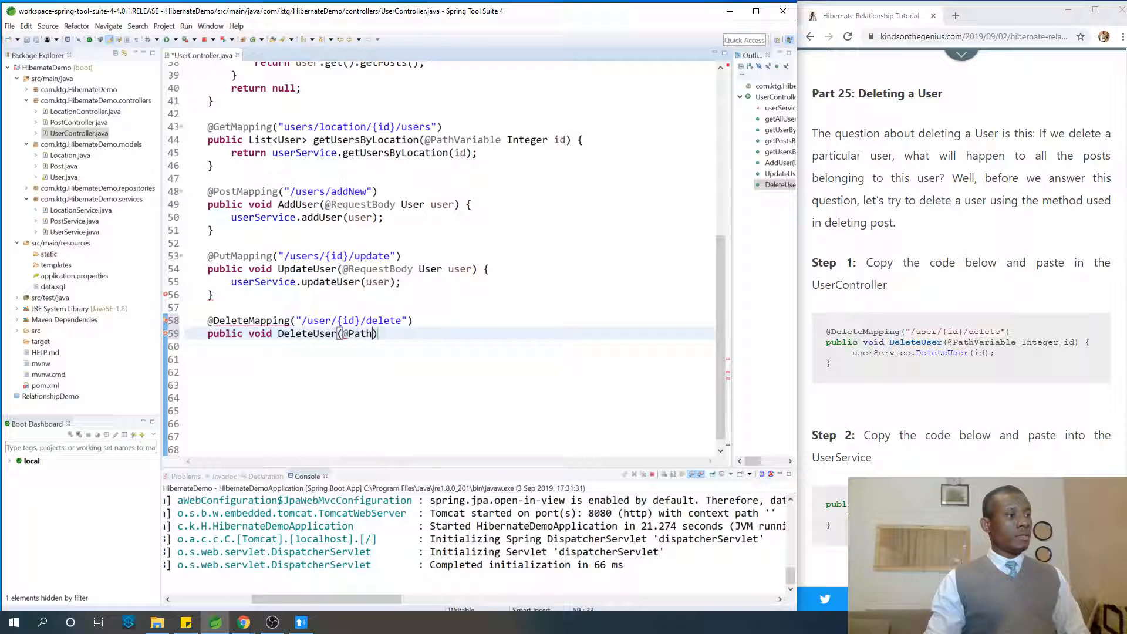
text(Variable)
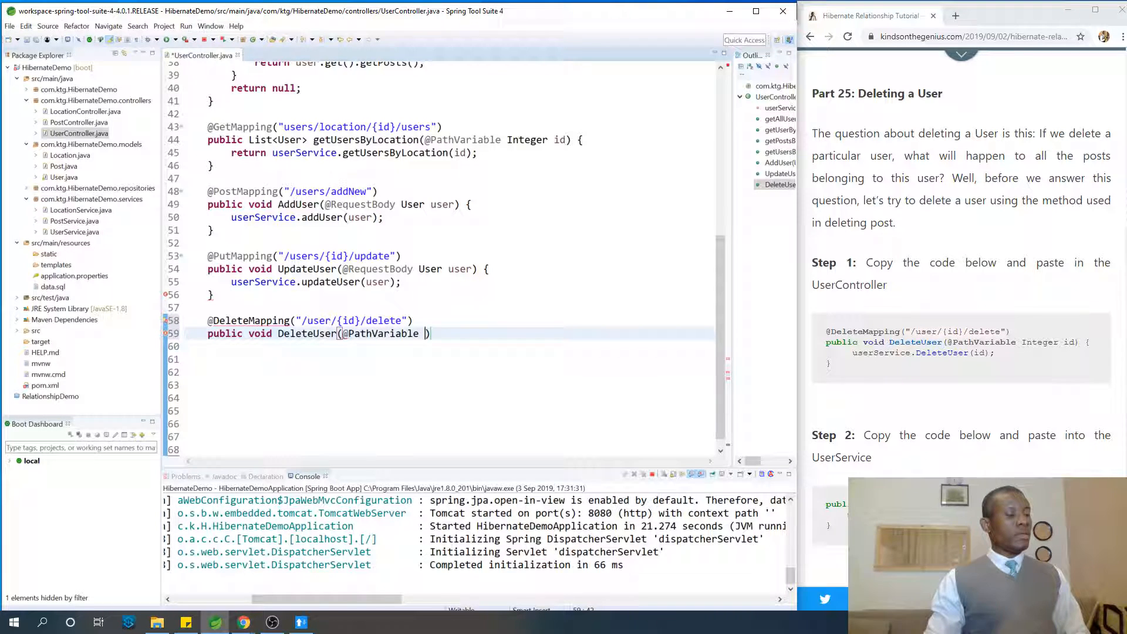
text(Integer id)
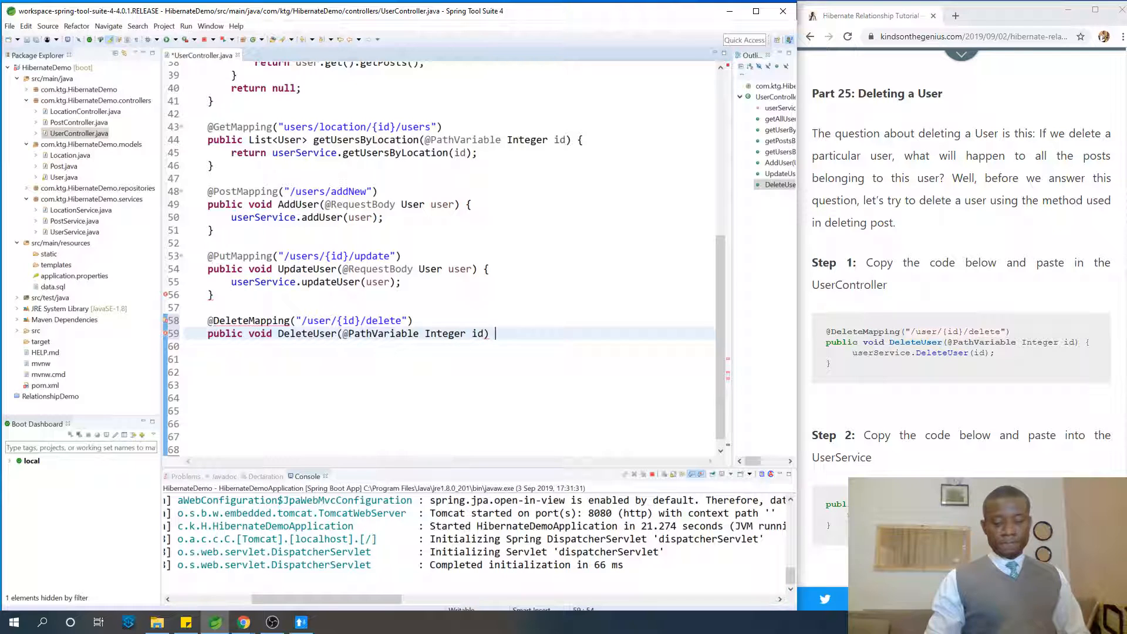
text({)
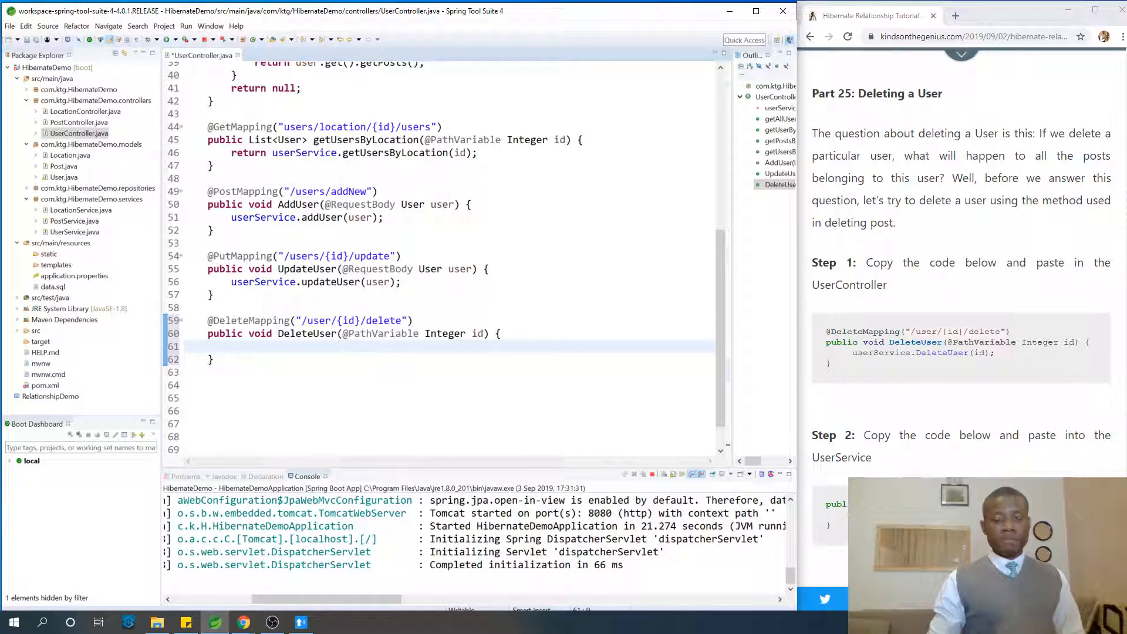
- Inside DeleteUser, call userService.deleteUser(id); via content assist
text(userService.)
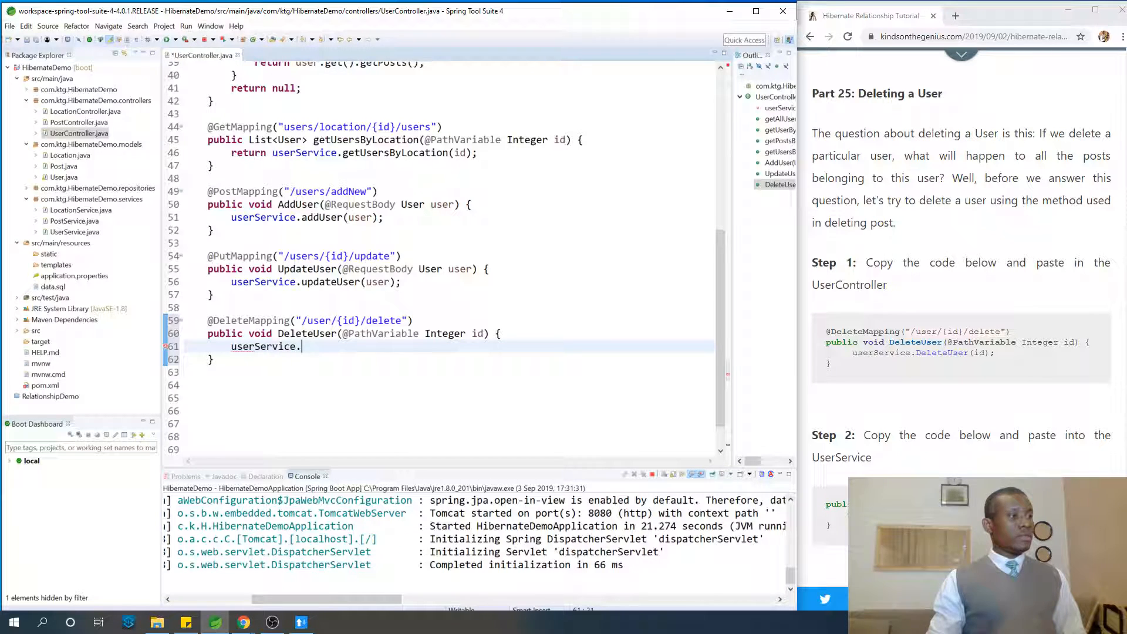
text(de)
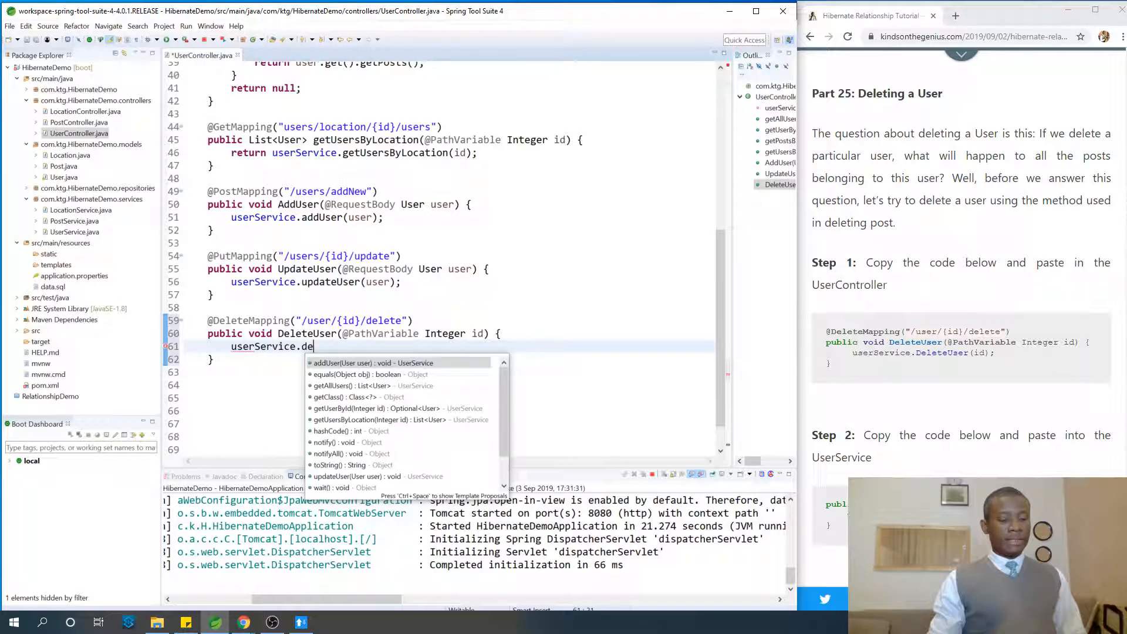
text(leteUser)
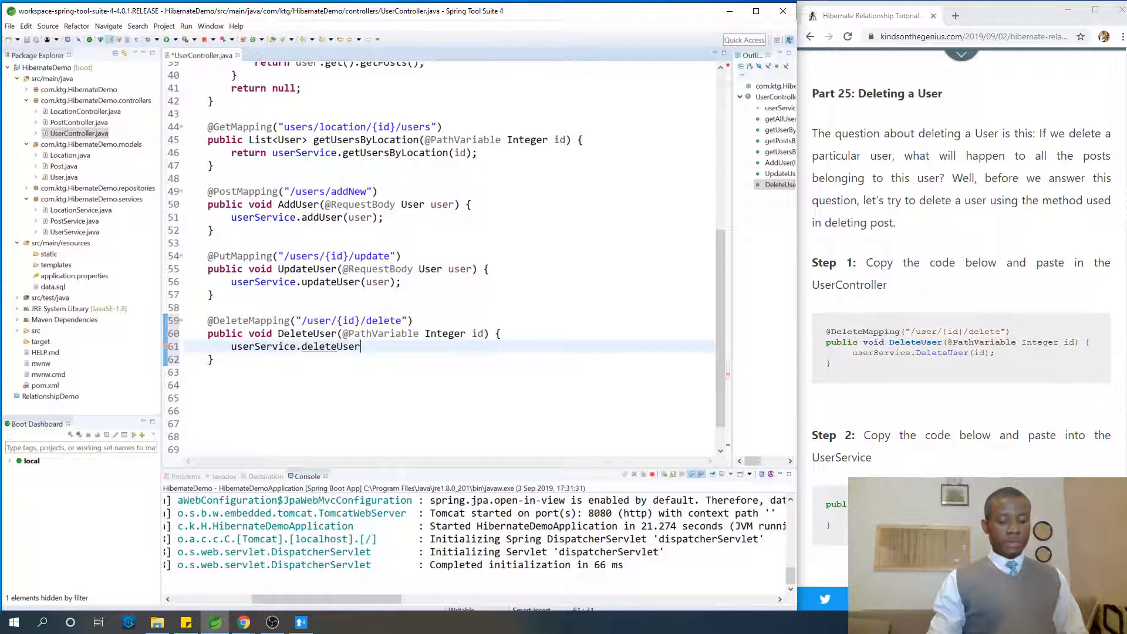
text((id))
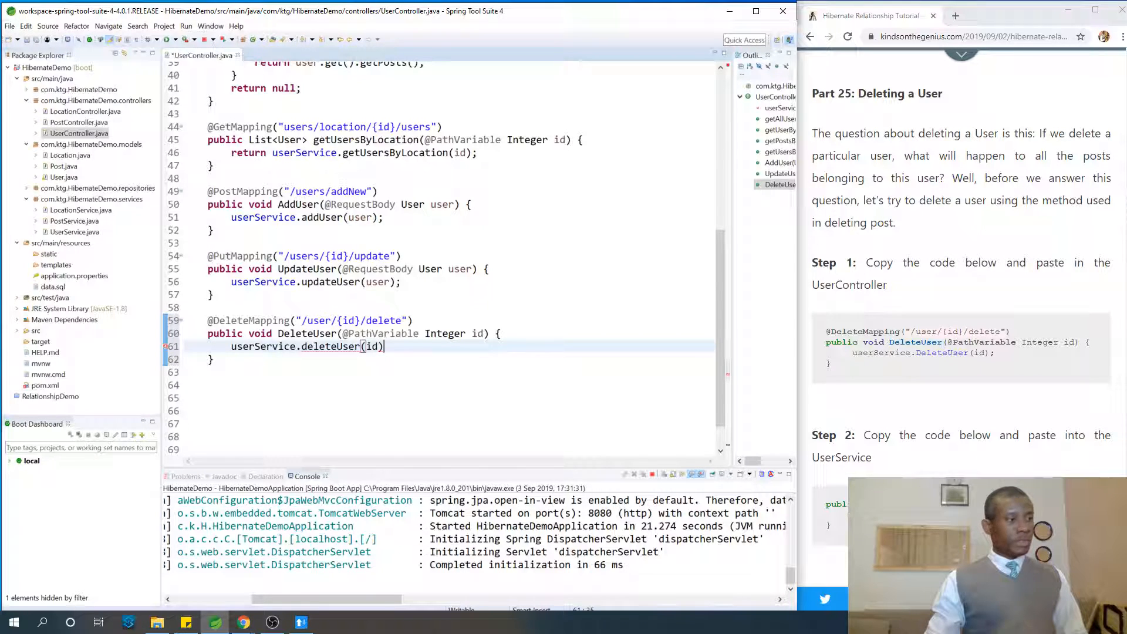
text(;)
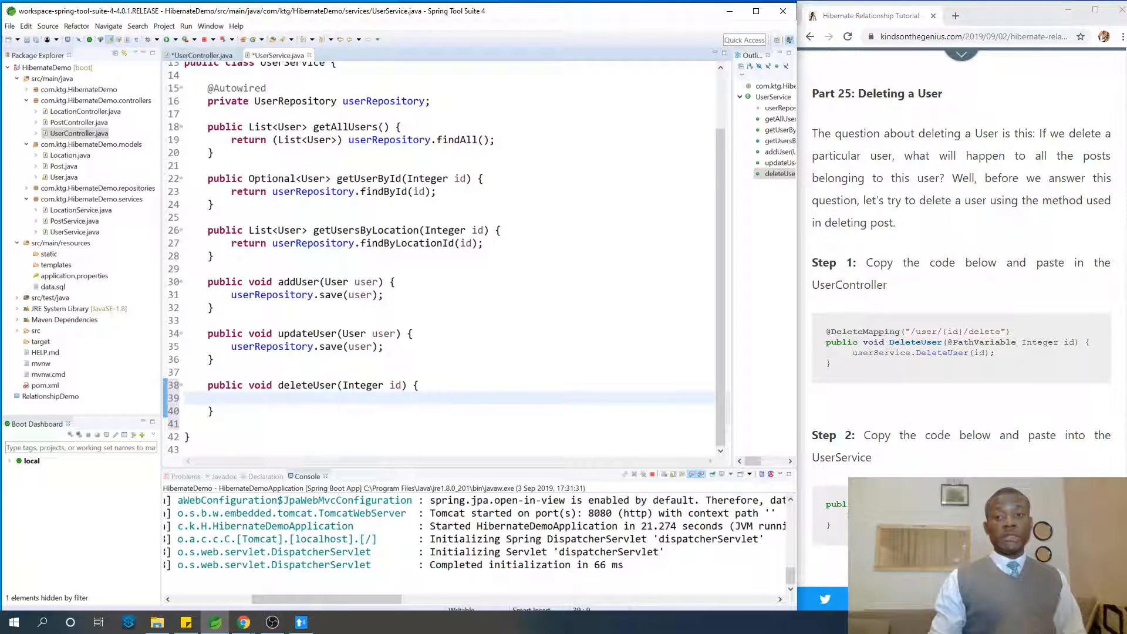
- In UserService's deleteUser, call userRepository.deleteById(id); via content assist
text(userR)
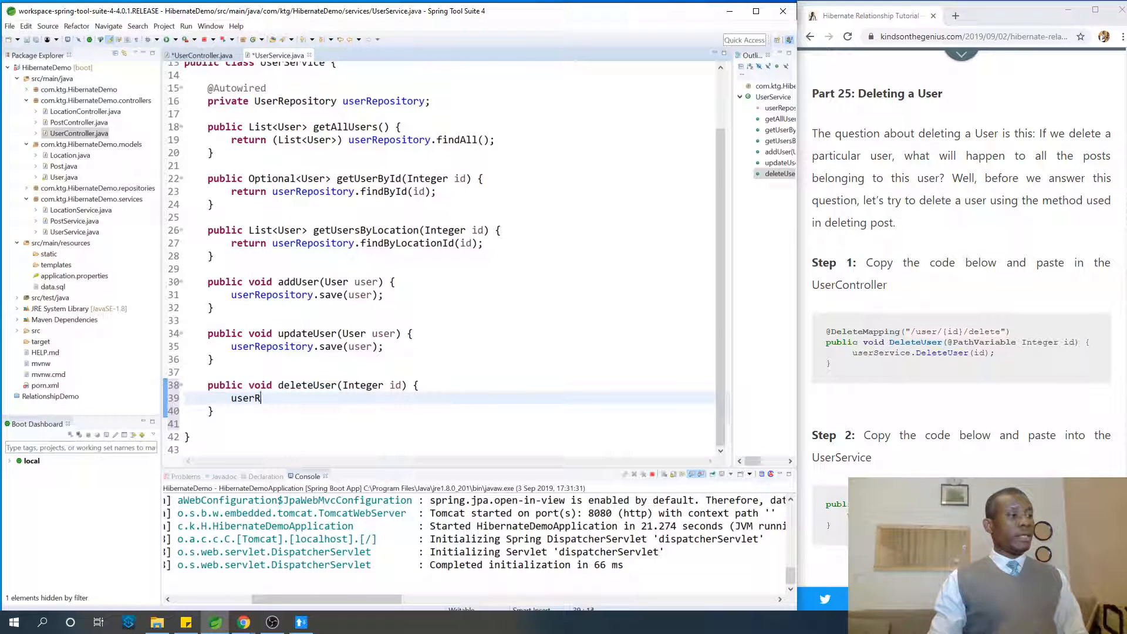
text(epository.)
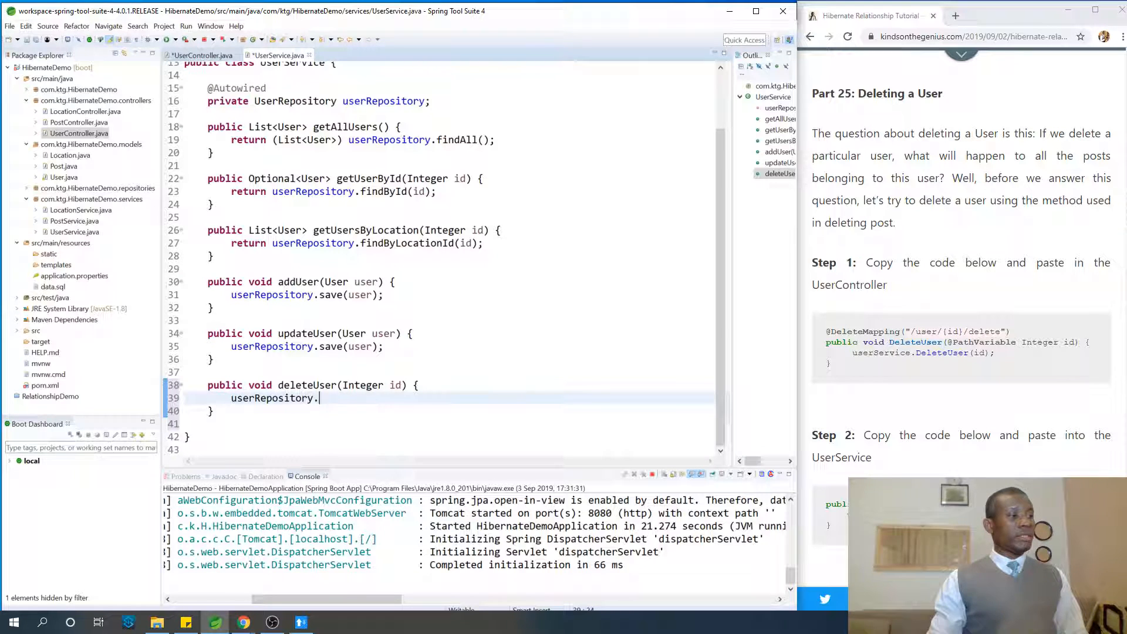
text(d)
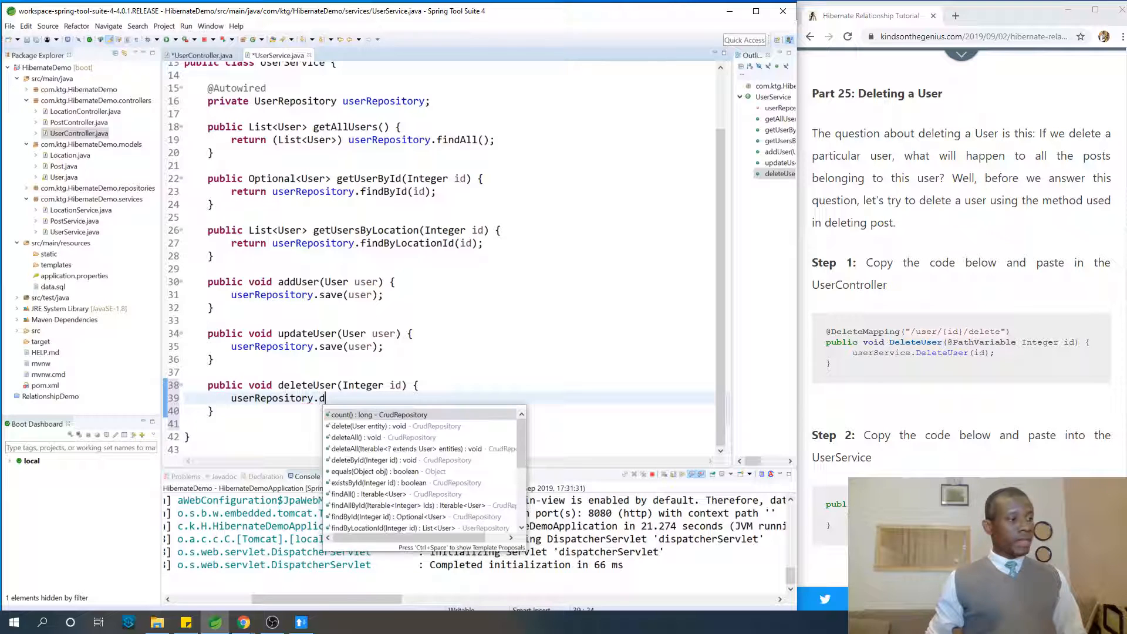
text(eleteById(id);)
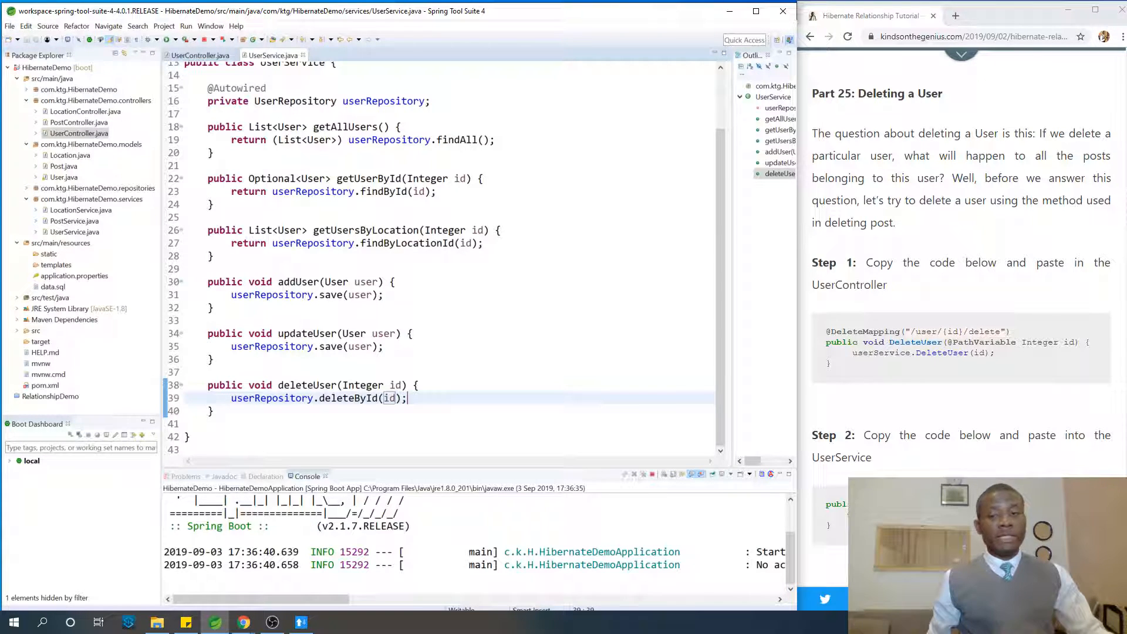
- Watch the console as HibernateDemo restarts until Tomcat is up on port 8080
scroll(down, 3)
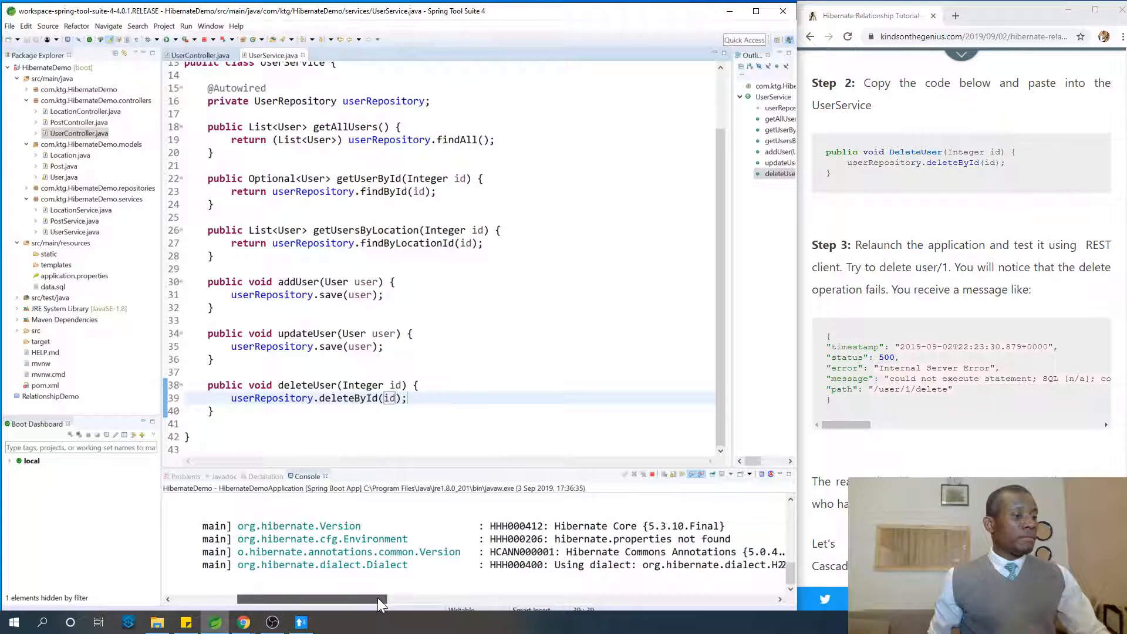
drag(312, 599, 381, 599)
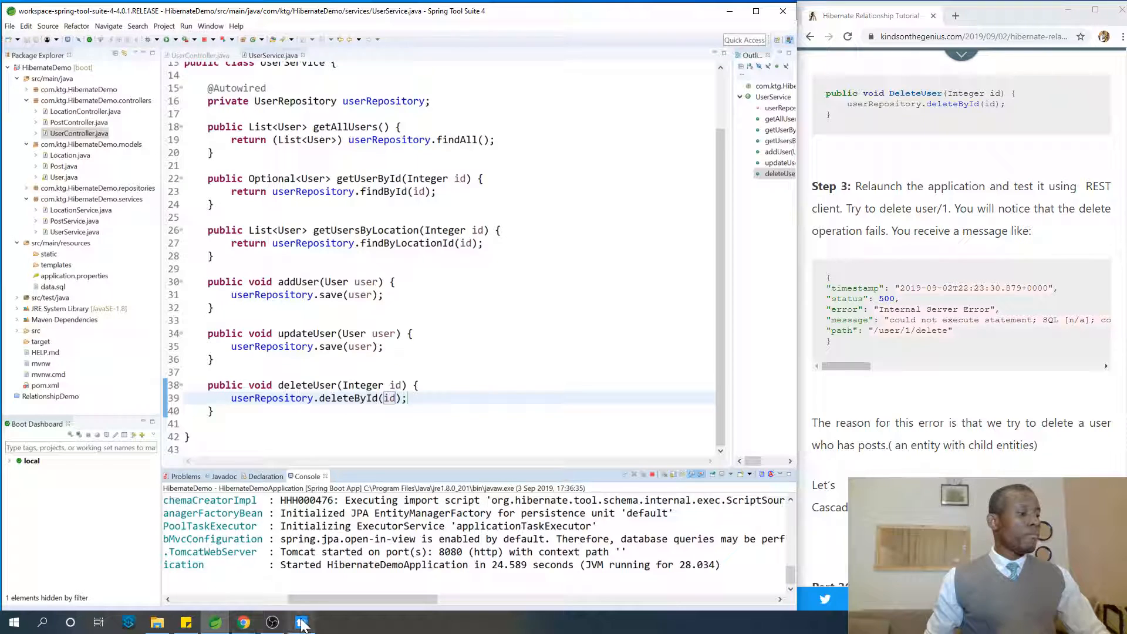
click(301, 622)
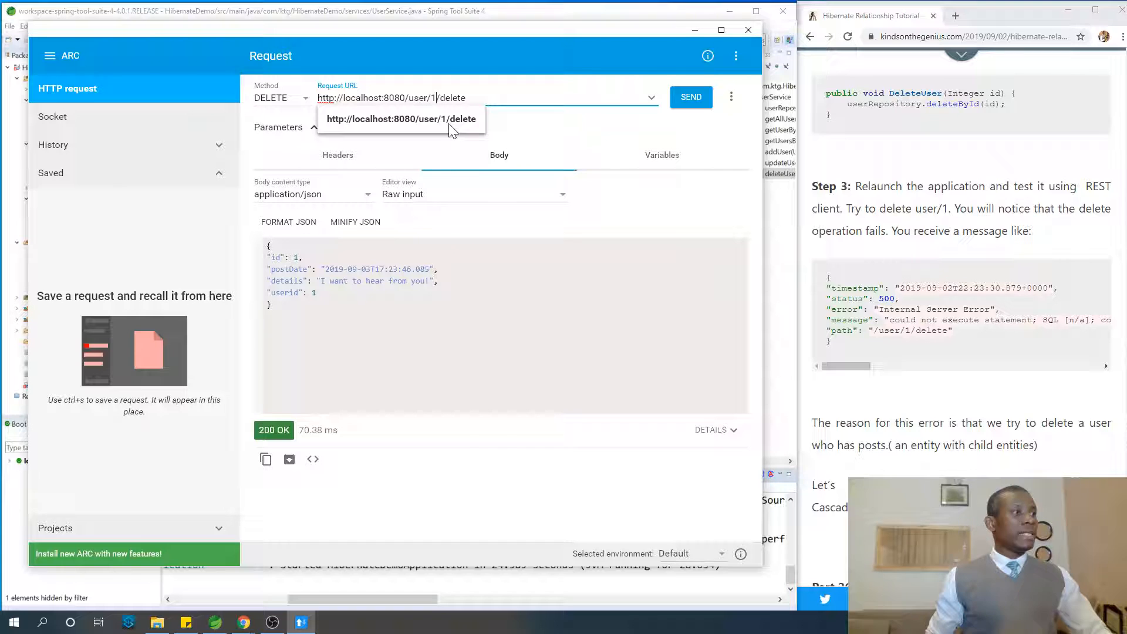
click(689, 97)
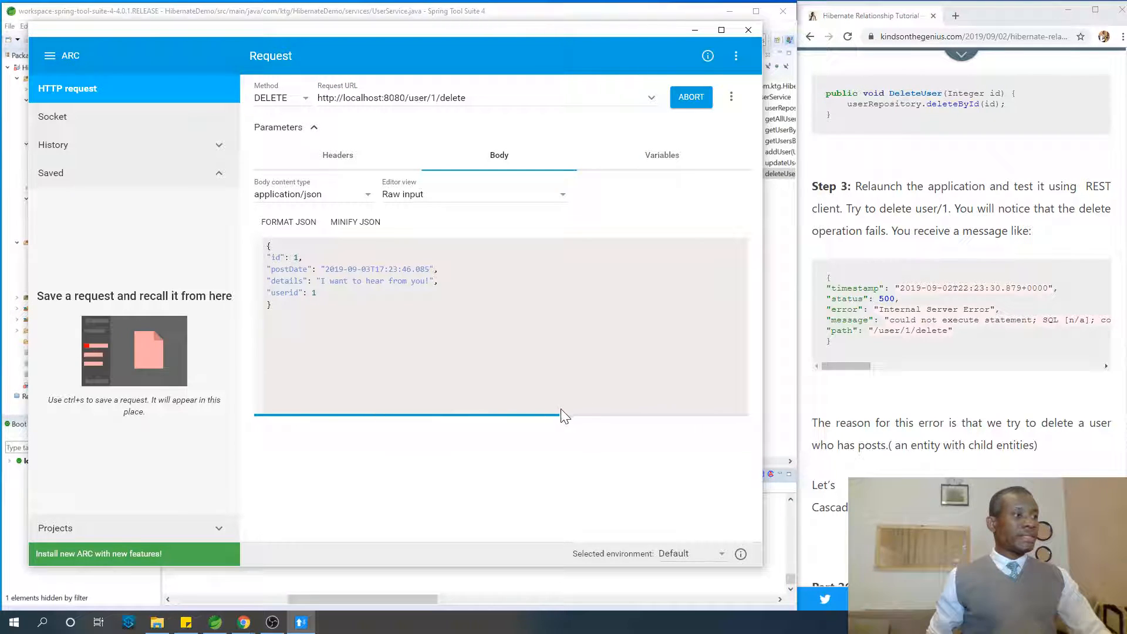
click(690, 97)
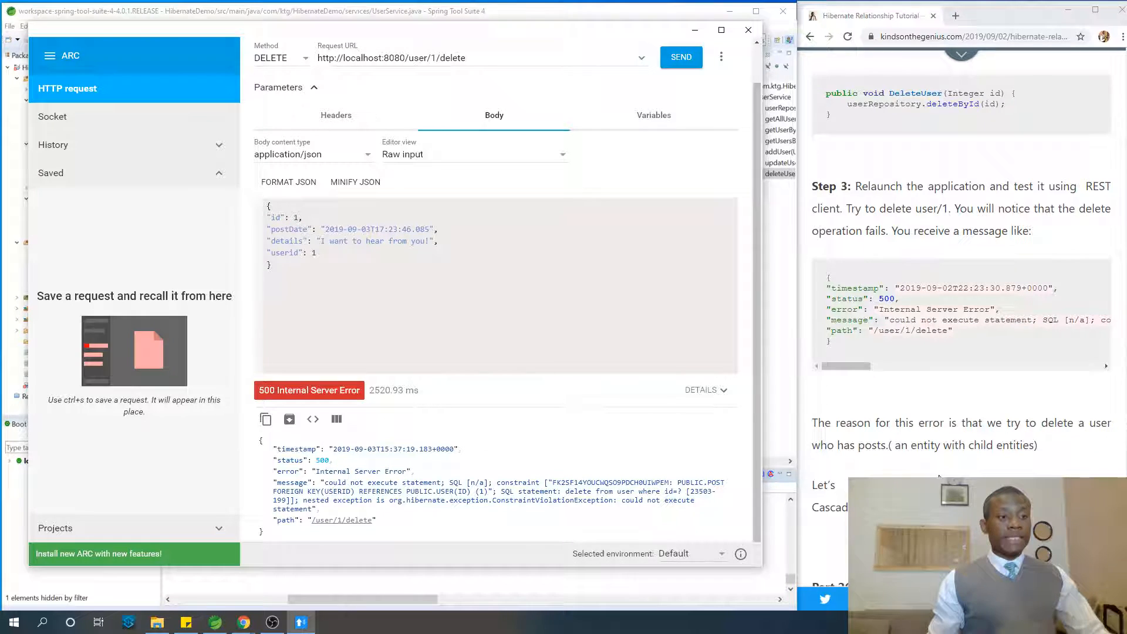
scroll(down, 3)
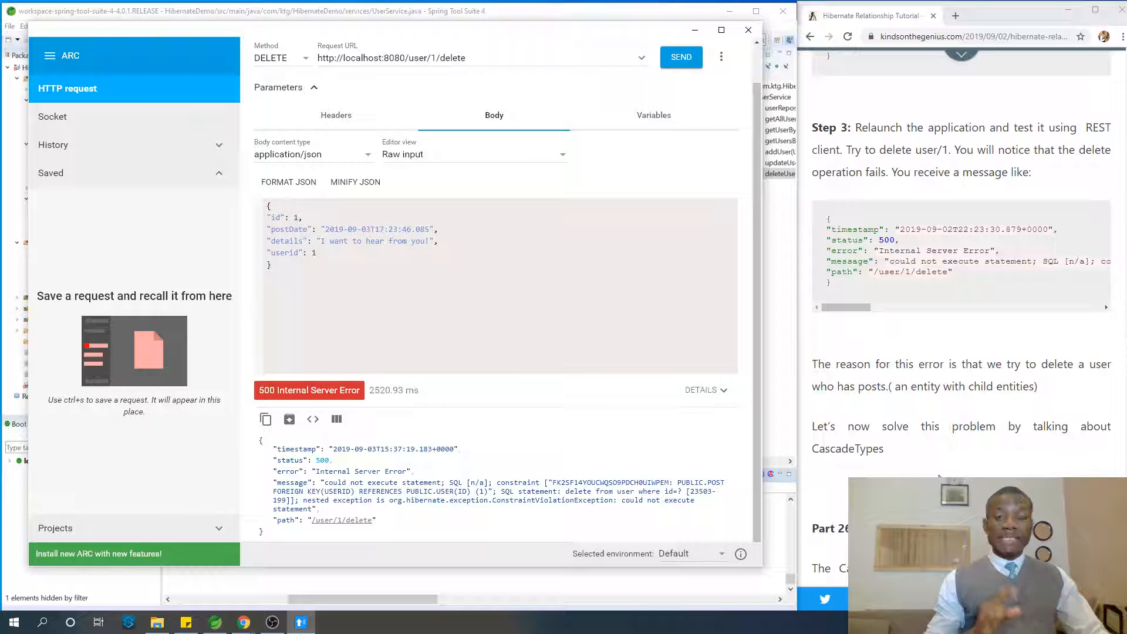